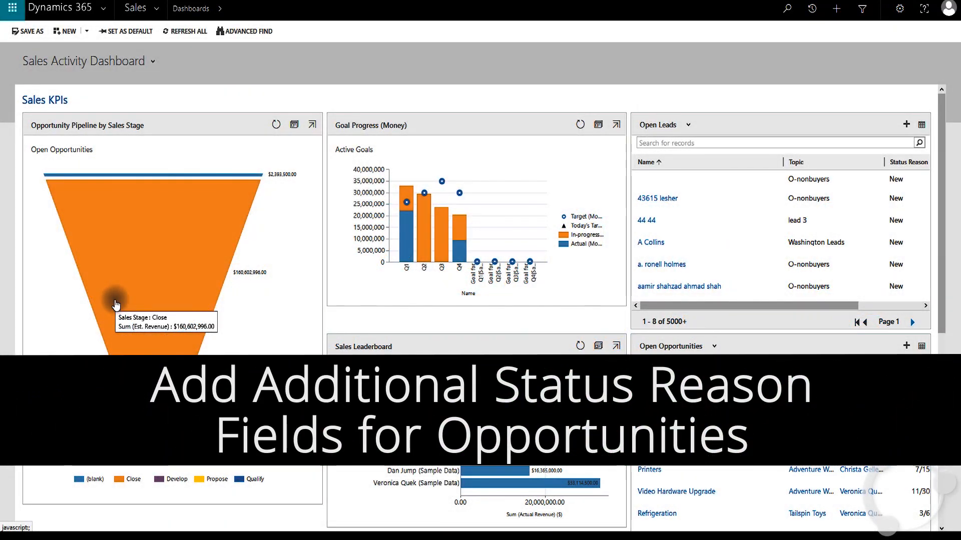
mouse_move(444, 286)
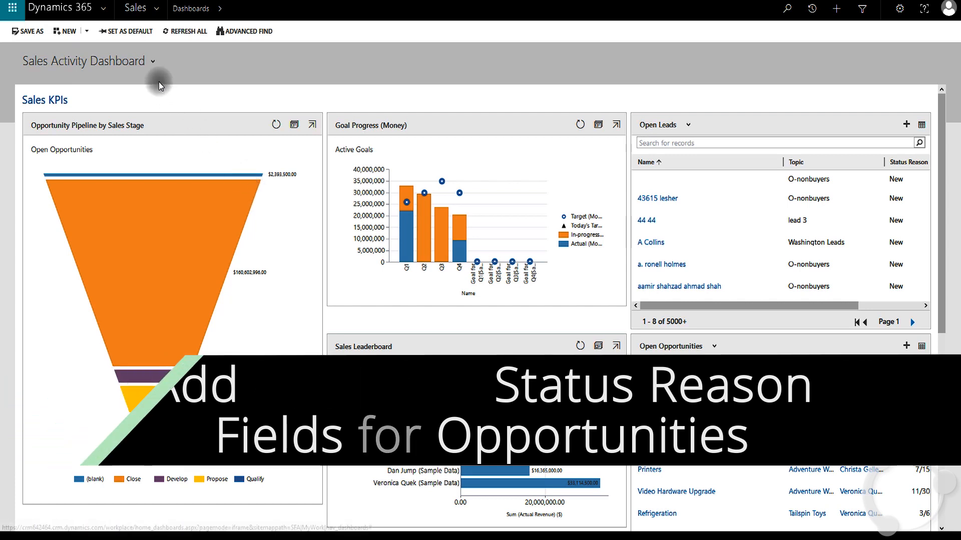
Go from the Sales dashboard to My Open Opportunities
left_click(135, 8)
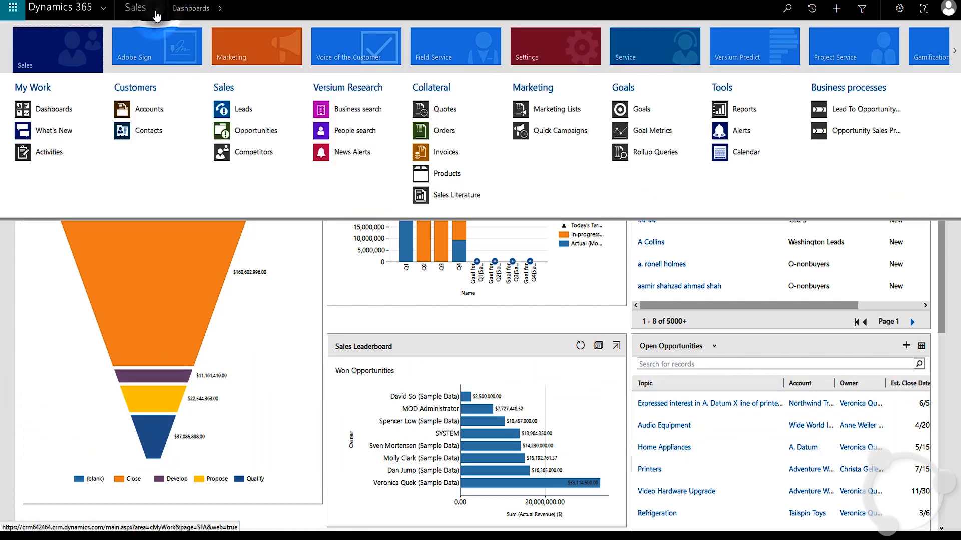
left_click(253, 130)
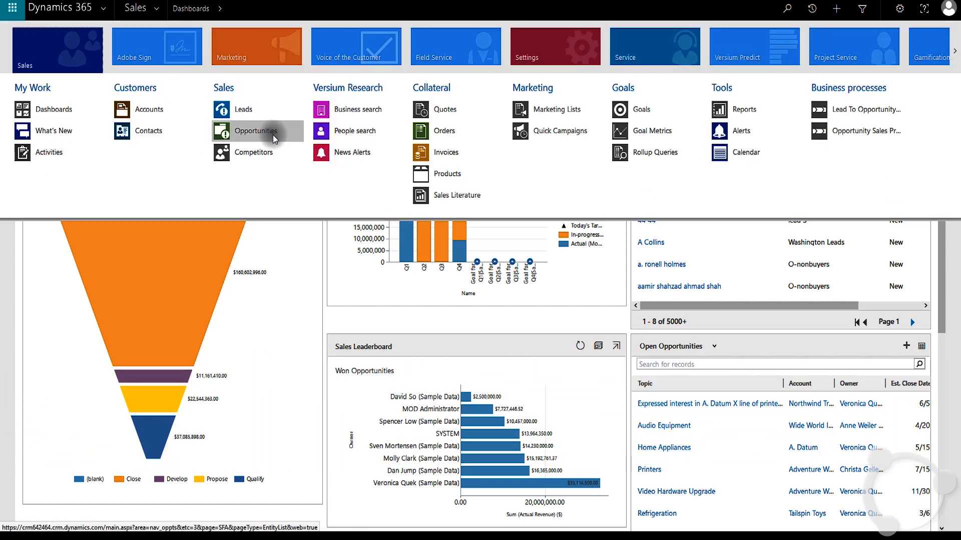
left_click(252, 131)
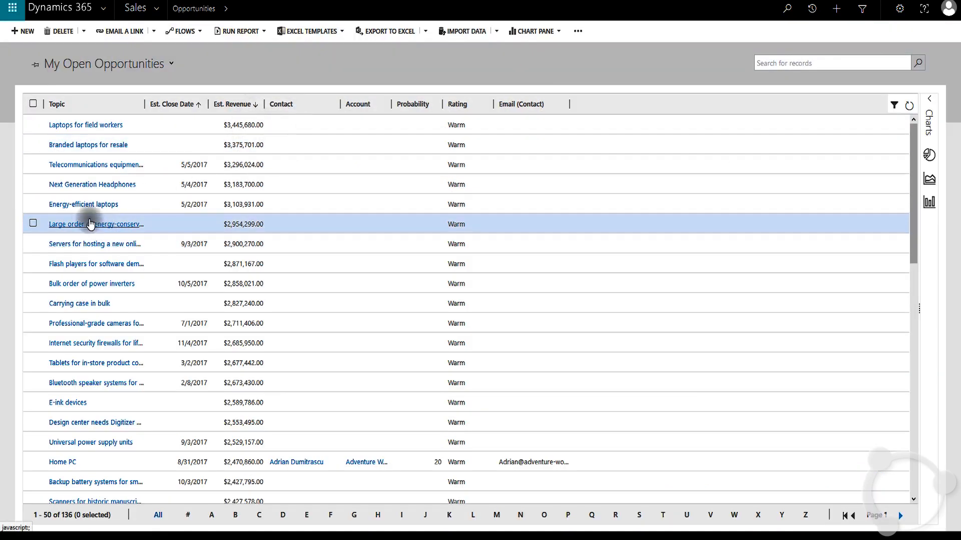
Check Energy-efficient laptops' Close as Lost status reasons, where only Canceled appears
left_click(84, 204)
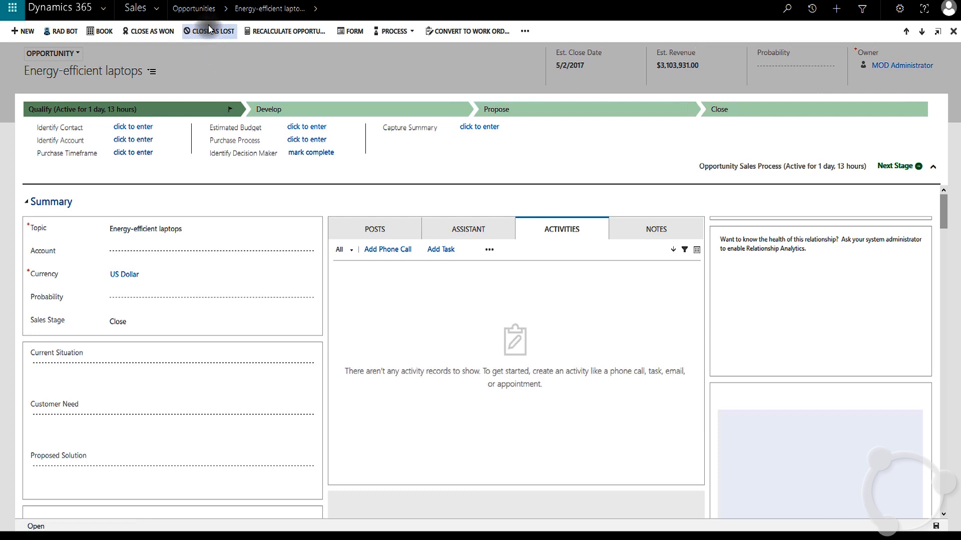
left_click(209, 31)
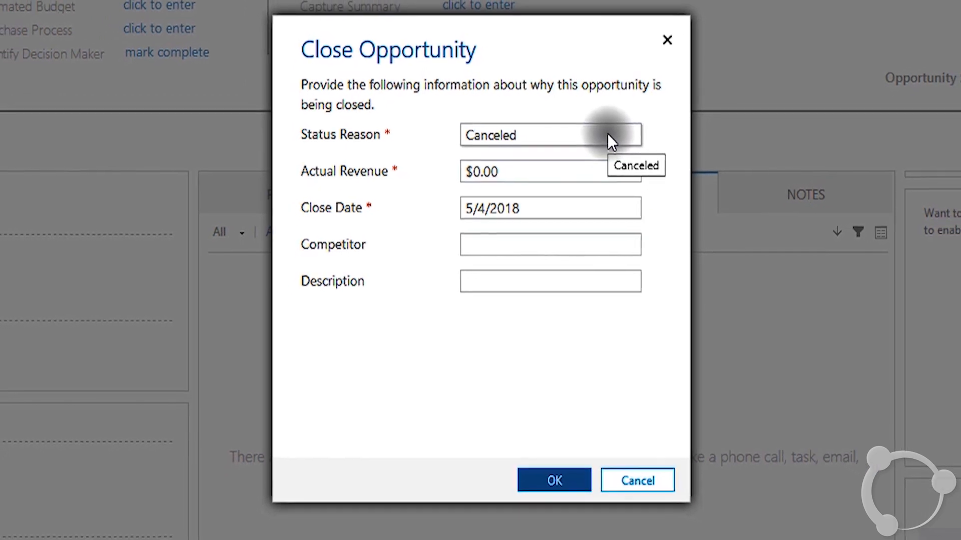
left_click(549, 135)
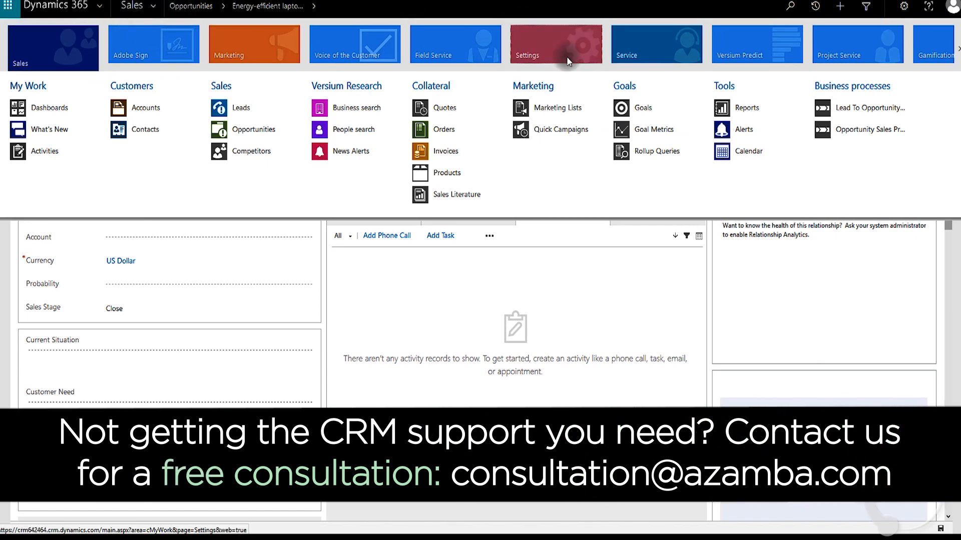
Open Customize the System via Settings and Customizations
left_click(555, 44)
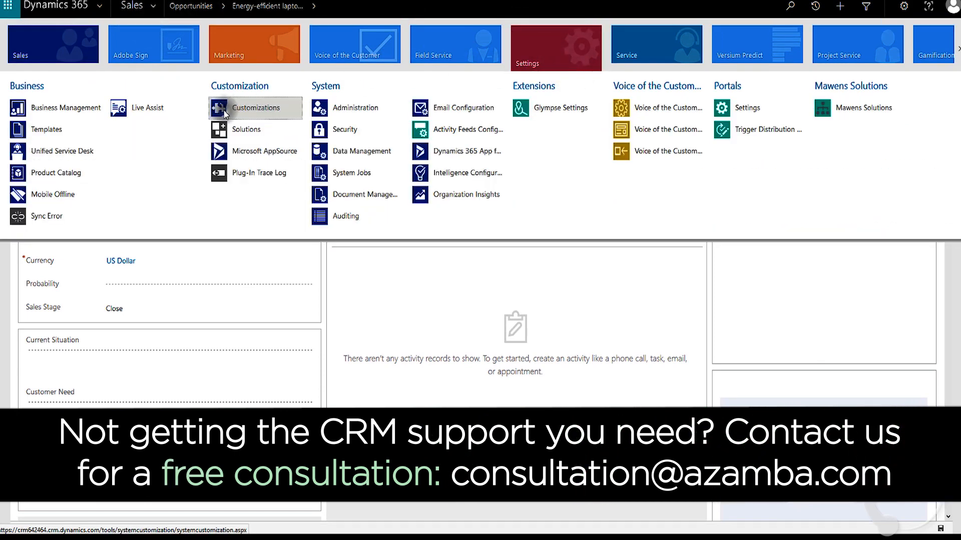
left_click(256, 108)
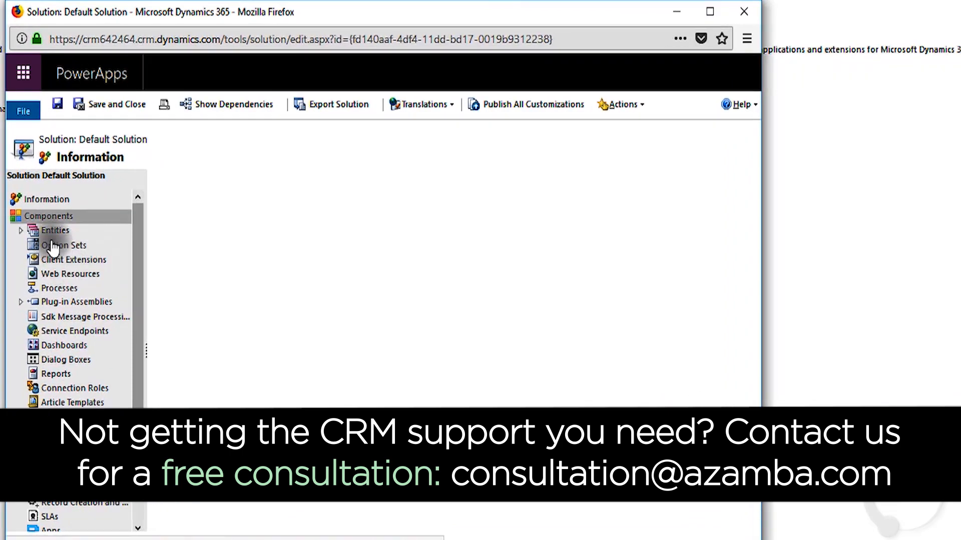
Expand Entities, find Opportunity and show its Fields list
left_click(48, 215)
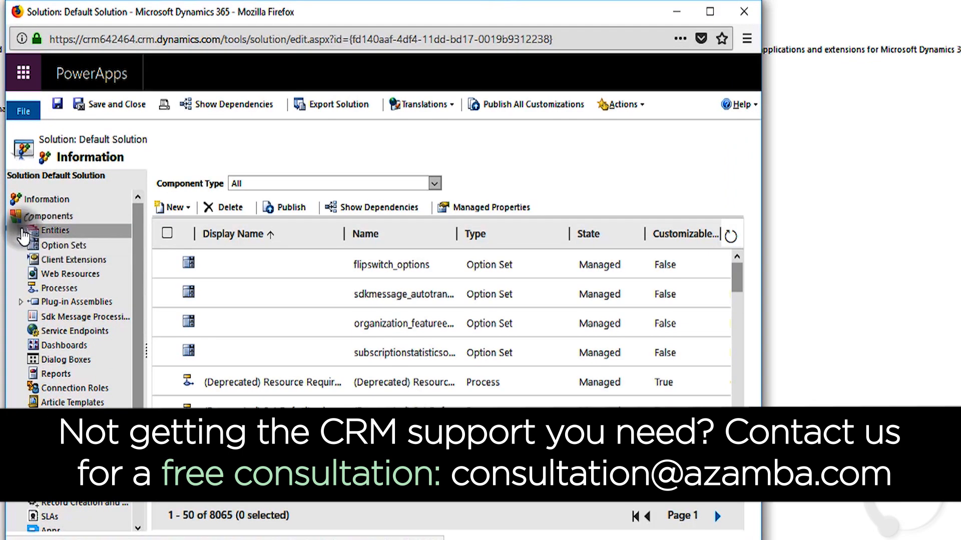
left_click(55, 230)
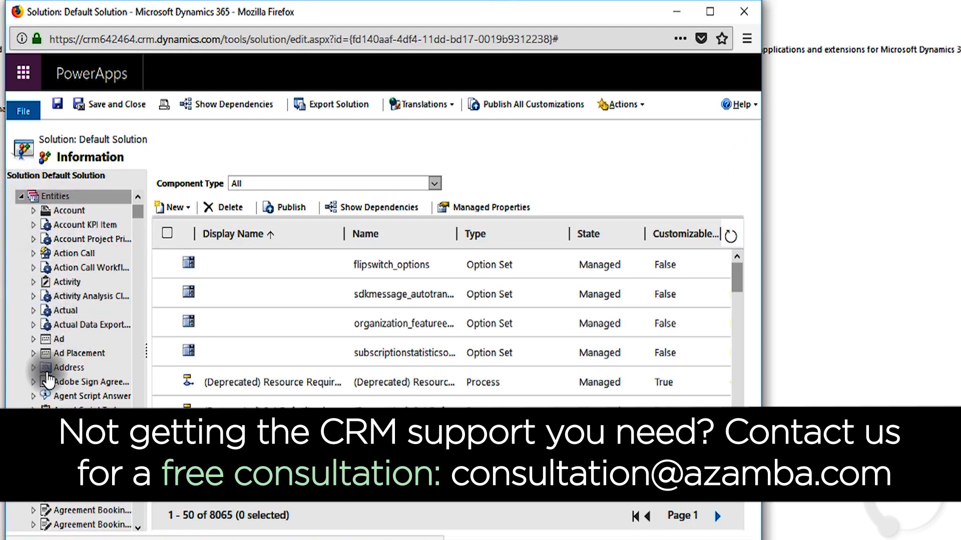
scroll("down", 3)
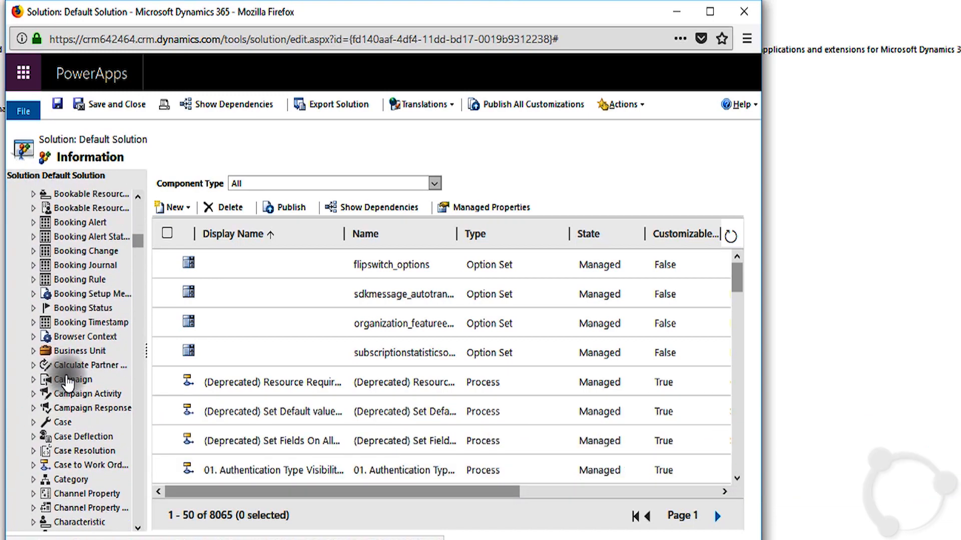
scroll("down", 3)
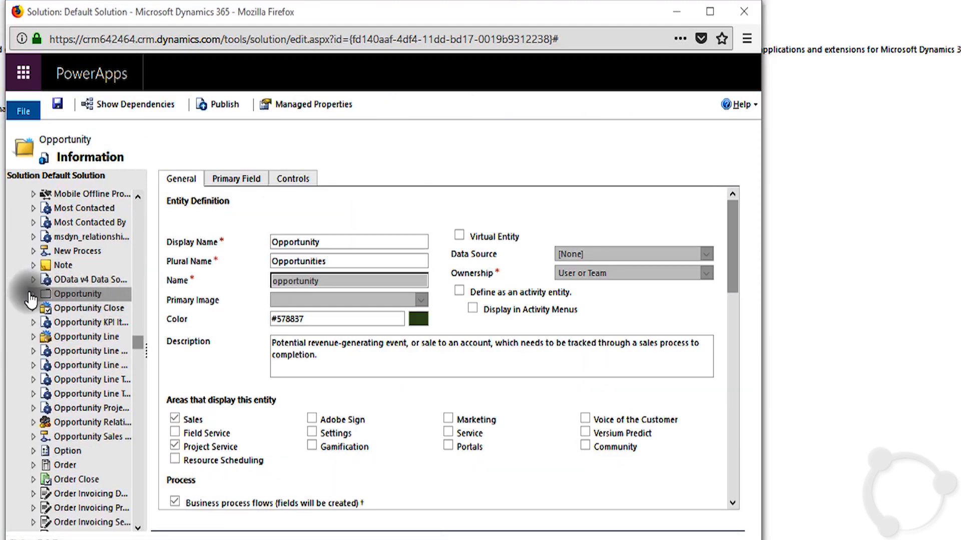
left_click(32, 295)
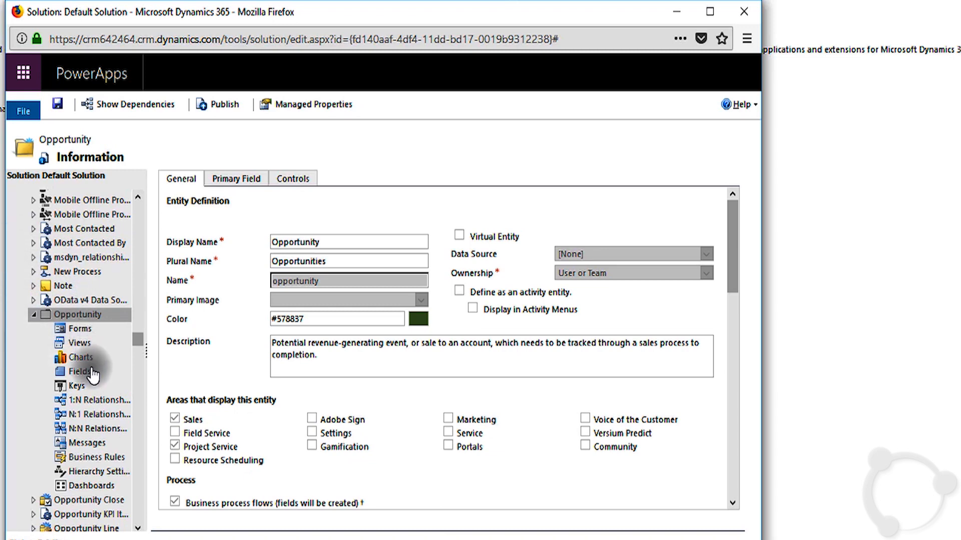
mouse_move(79, 374)
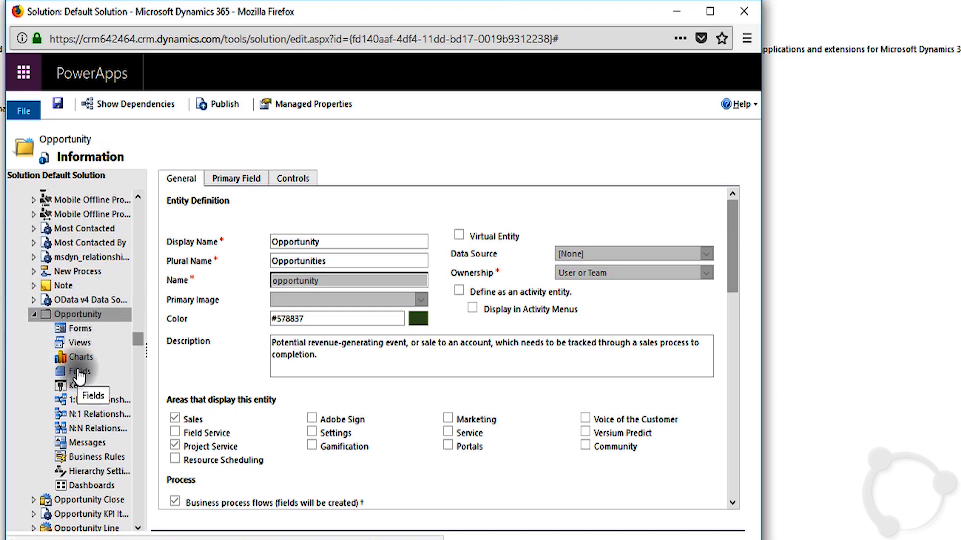
left_click(78, 371)
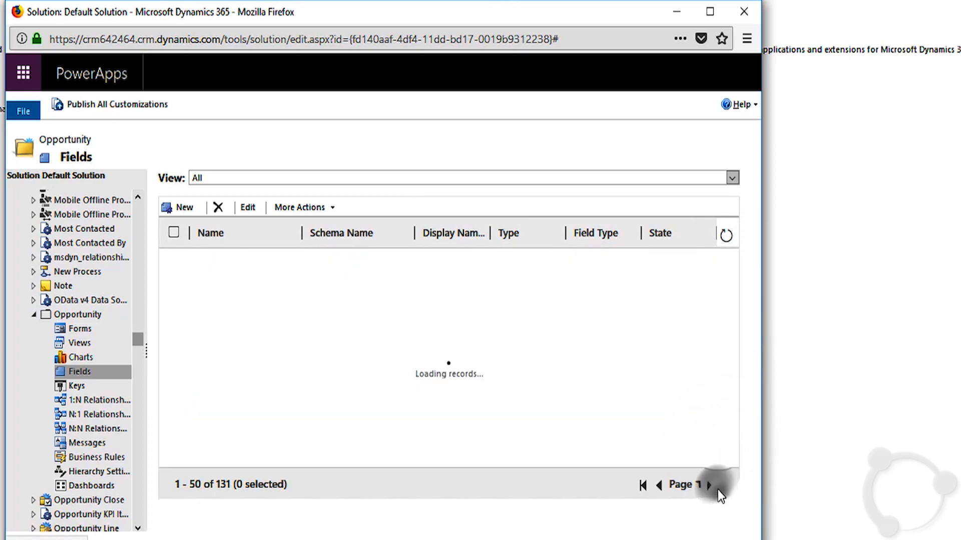
Page to the statuscode (Status Reason) field and open its editor
left_click(709, 484)
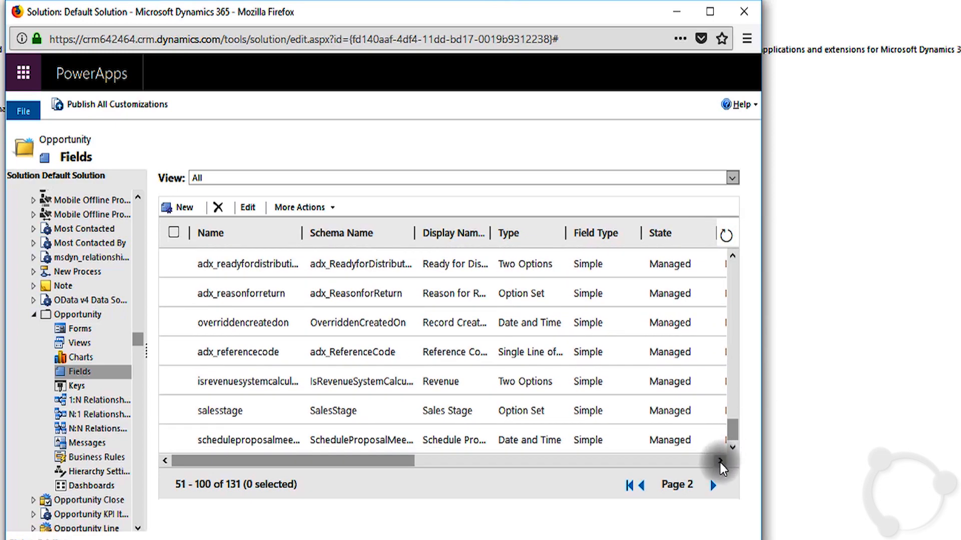
left_click(712, 485)
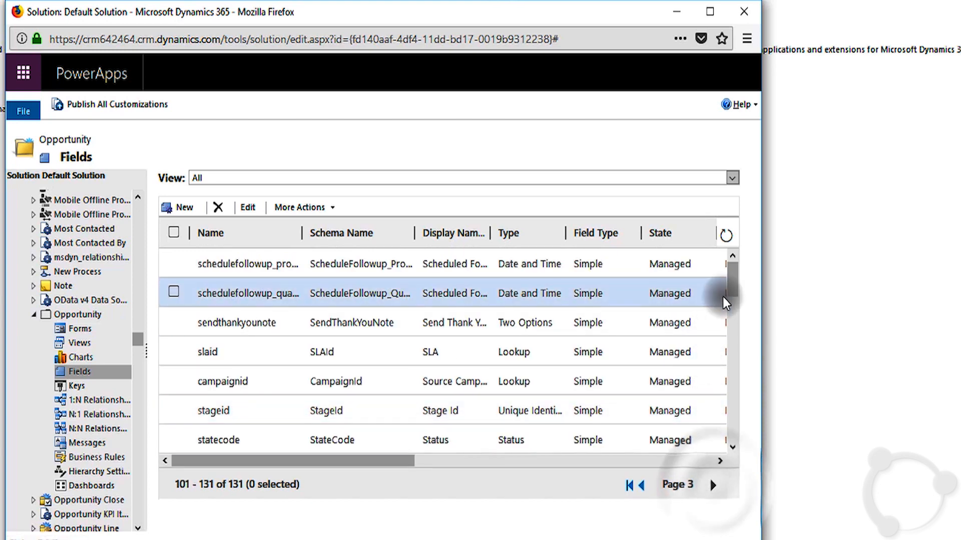
scroll("down", 3)
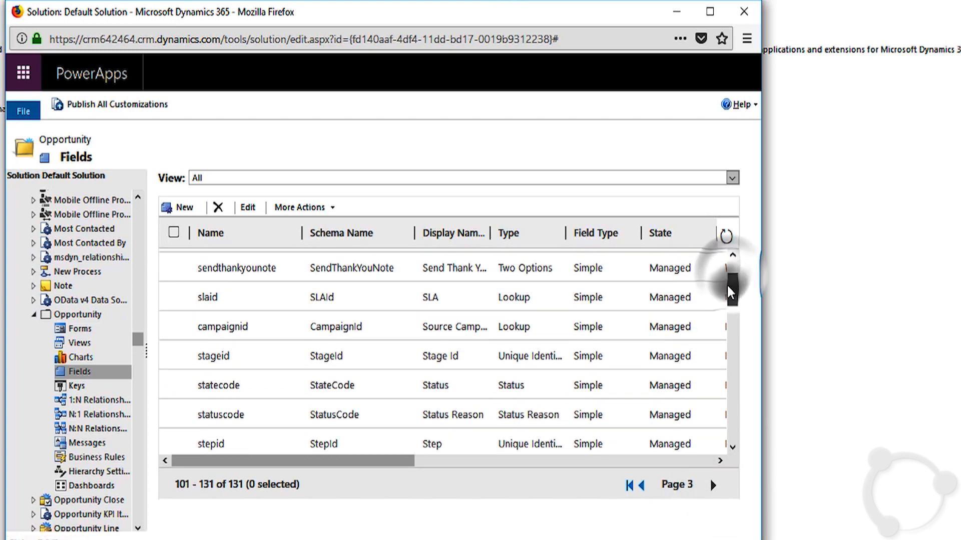
left_click(173, 306)
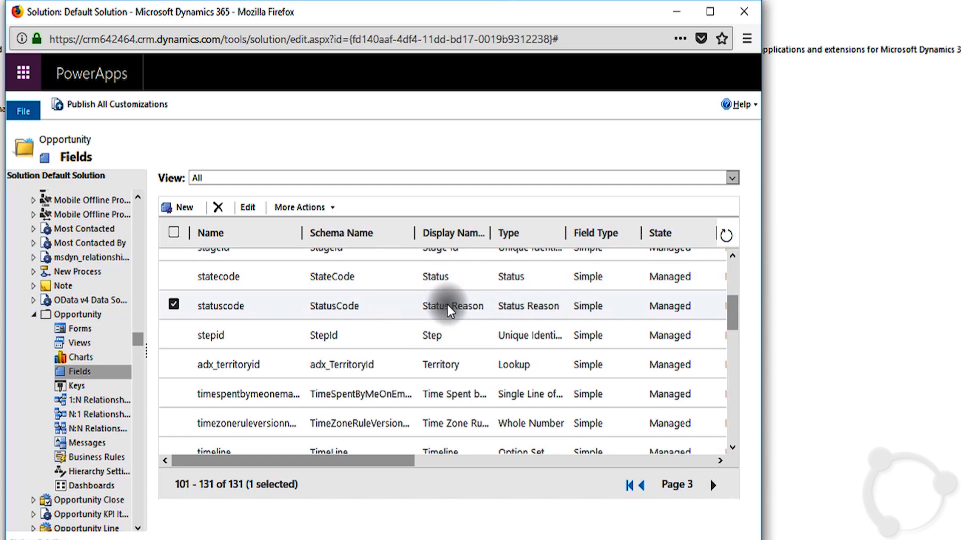
double_click(437, 305)
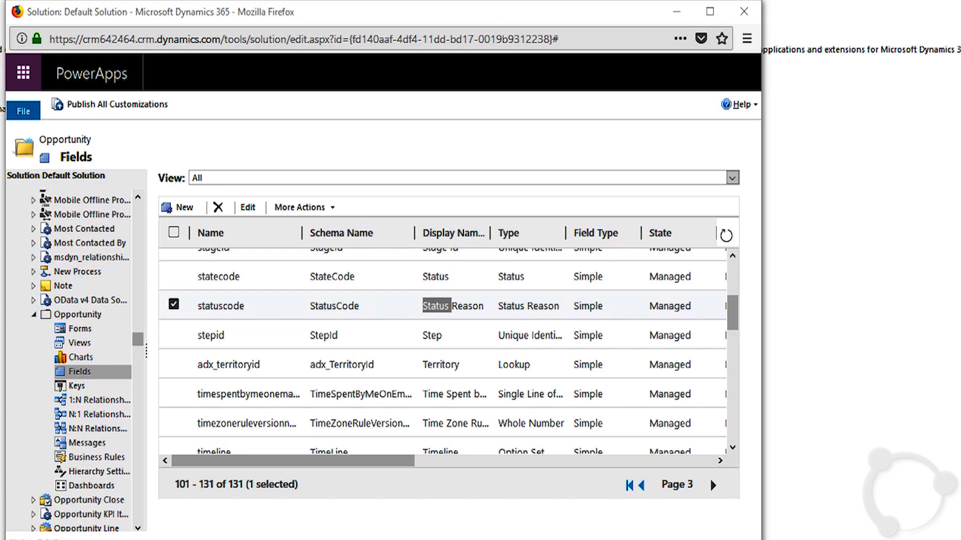
double_click(221, 306)
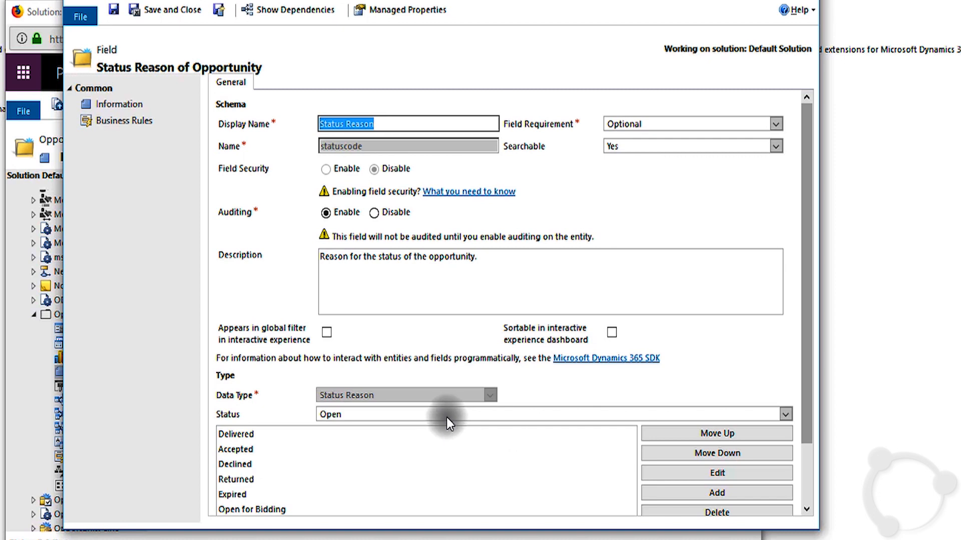
Switch the Status dropdown to Lost to list its status reasons
scroll("down", 3)
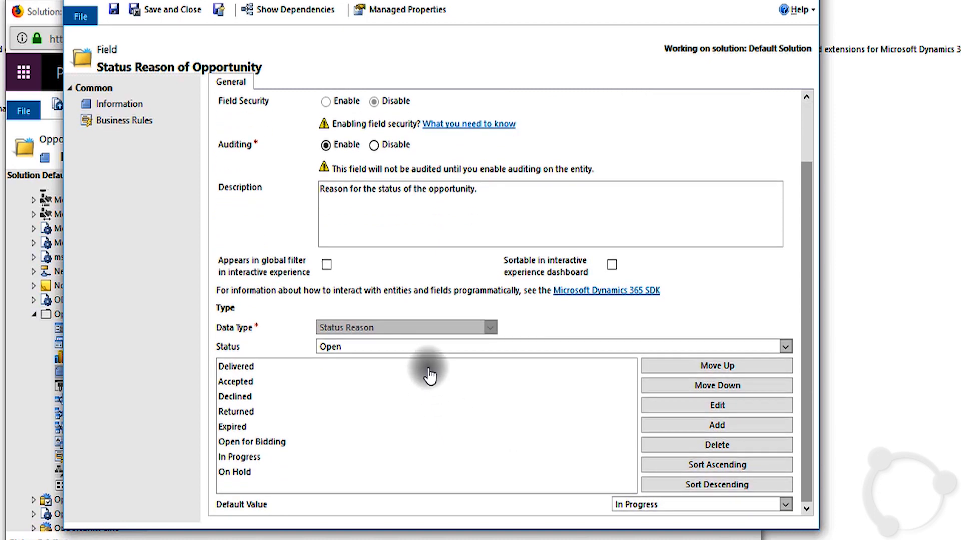
left_click(785, 347)
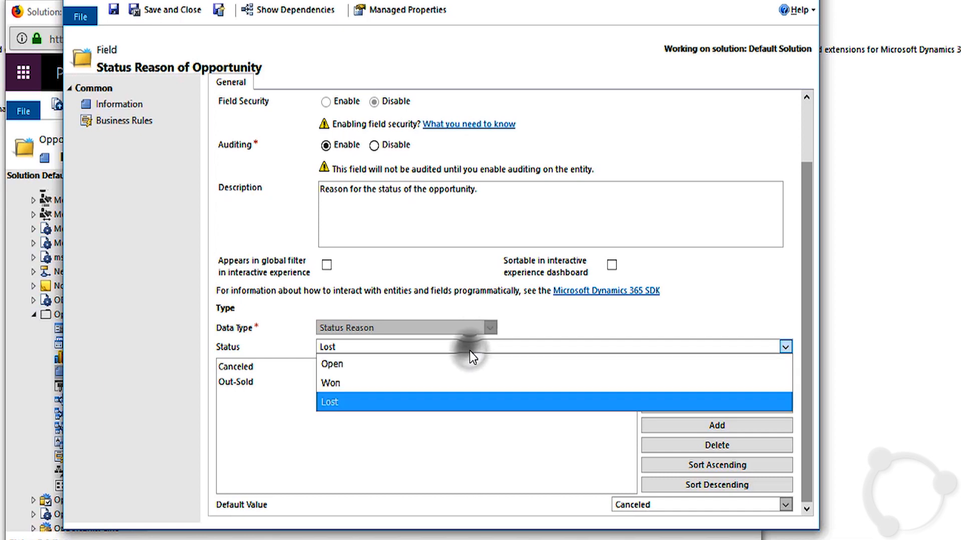
mouse_move(333, 364)
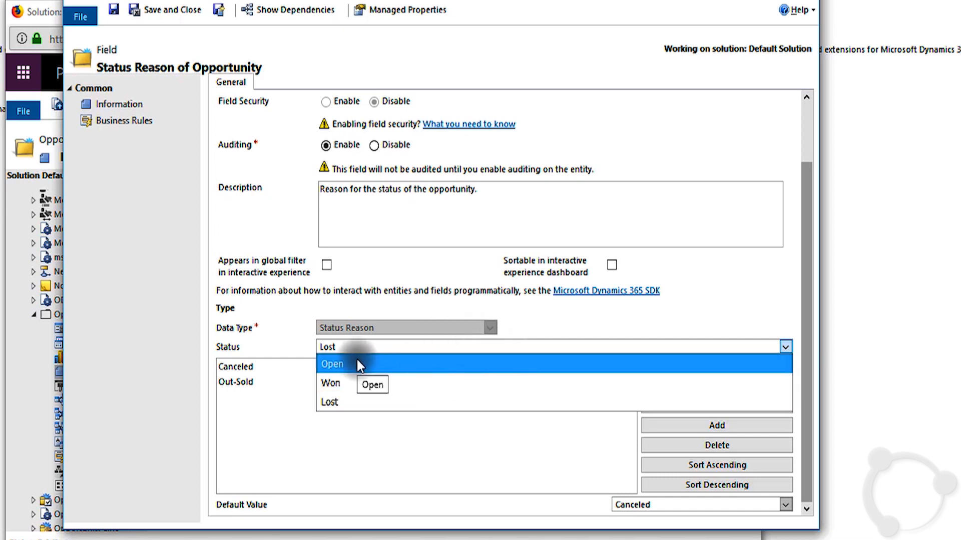
mouse_move(331, 383)
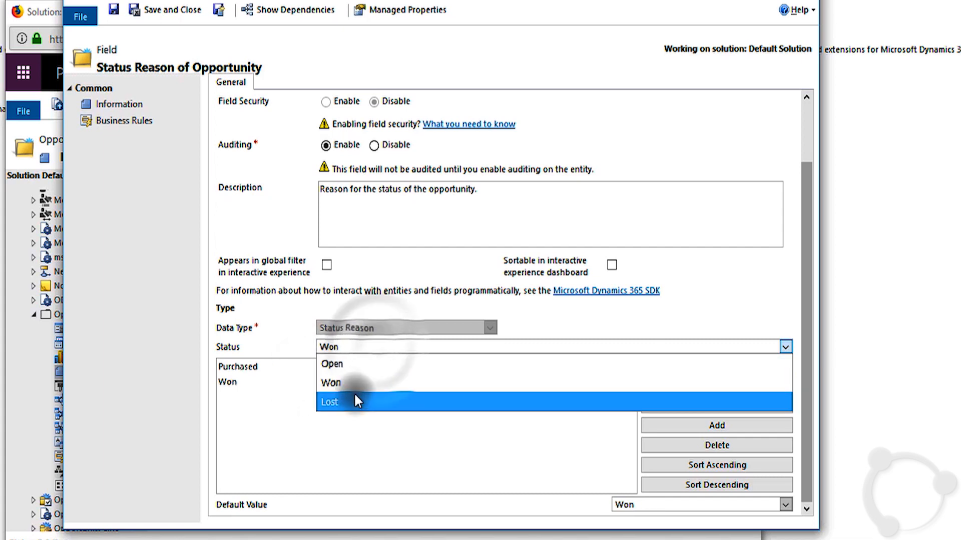
left_click(330, 403)
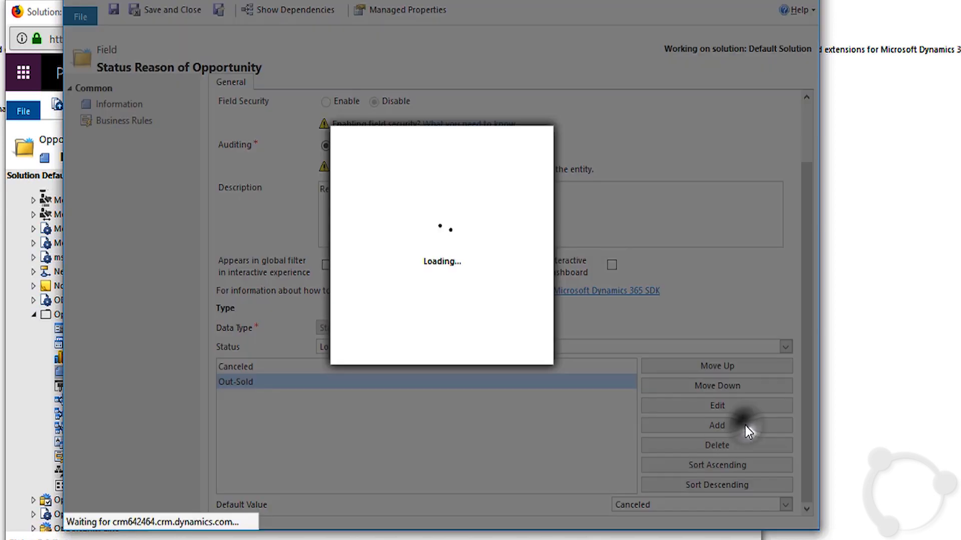
Add a Lost status reason labelled 'Can Not Deliver'
left_click(715, 426)
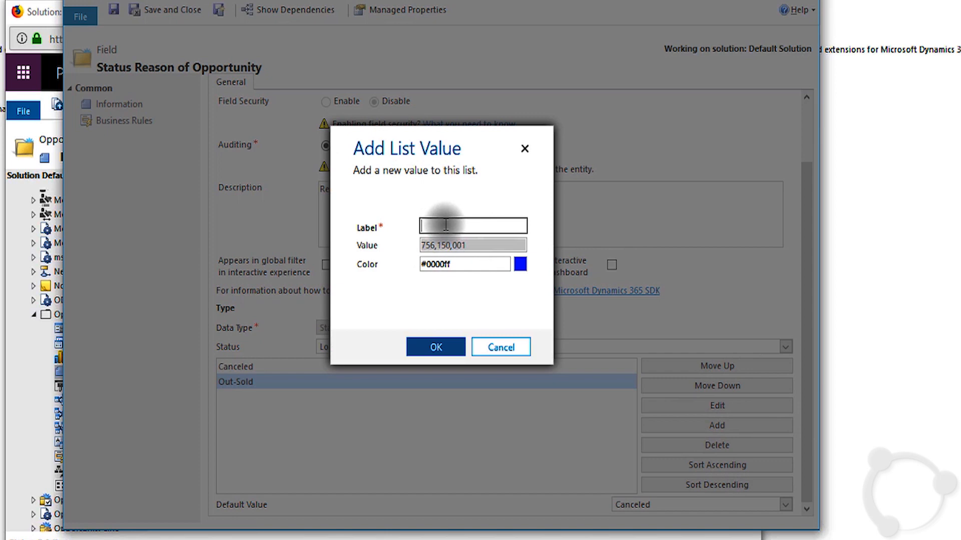
type("Can Not D")
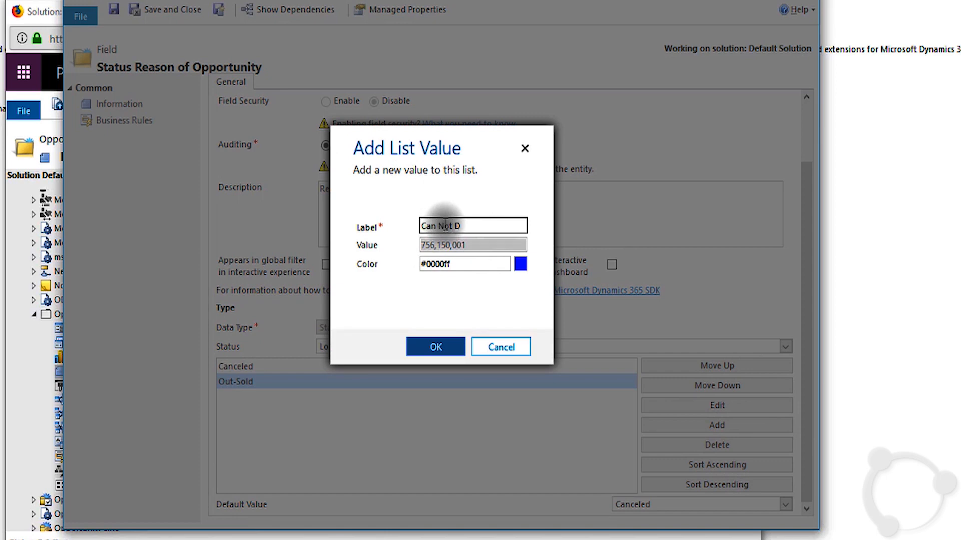
type("eliver")
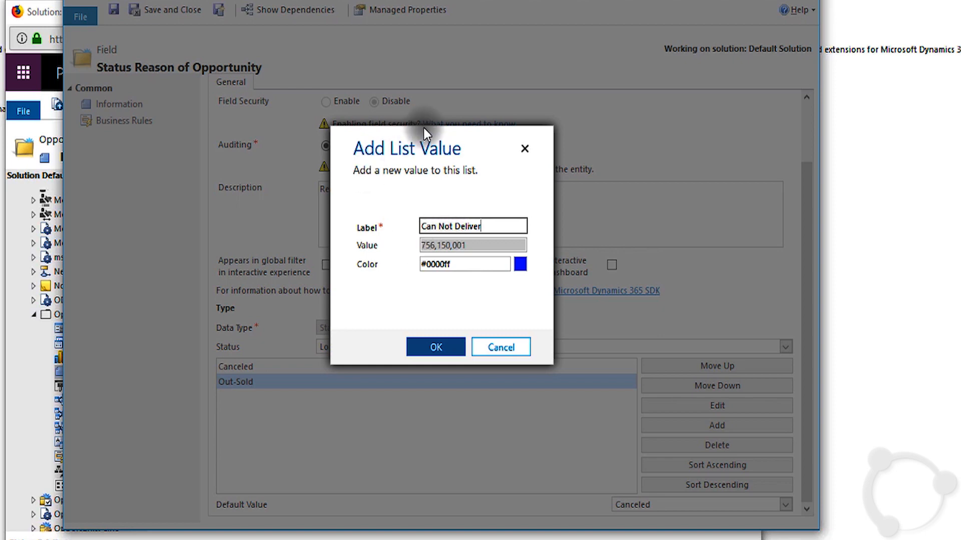
left_click(435, 347)
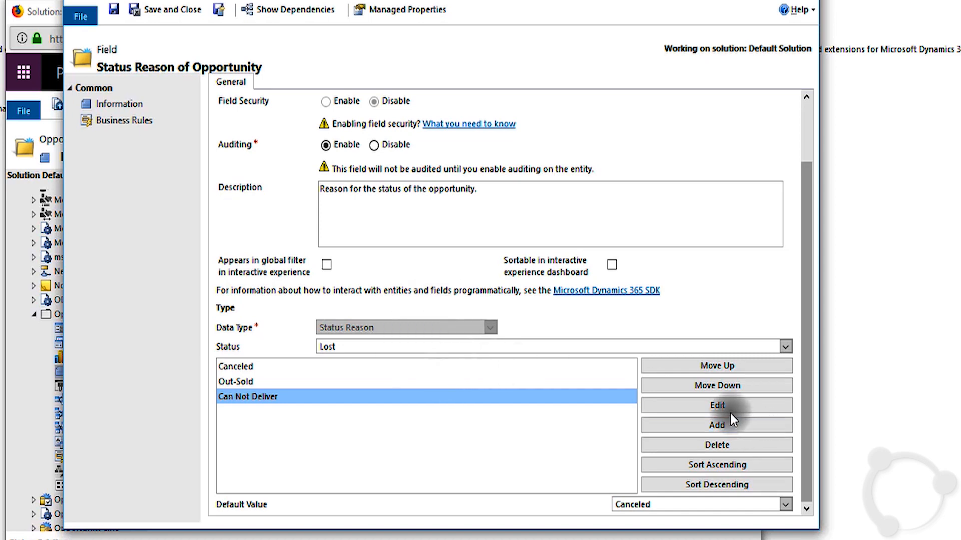
mouse_move(715, 365)
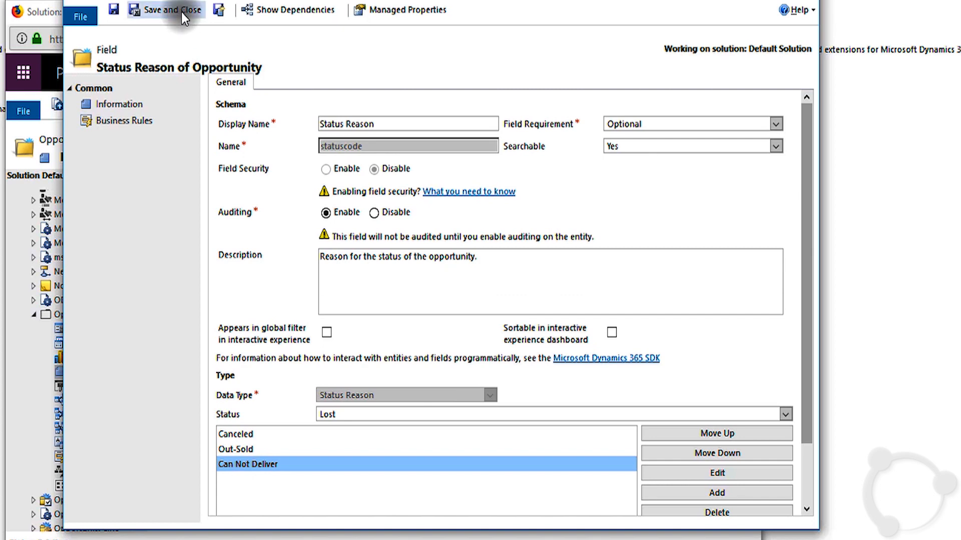
Save and close the Status Reason field, then publish all customizations
left_click(165, 10)
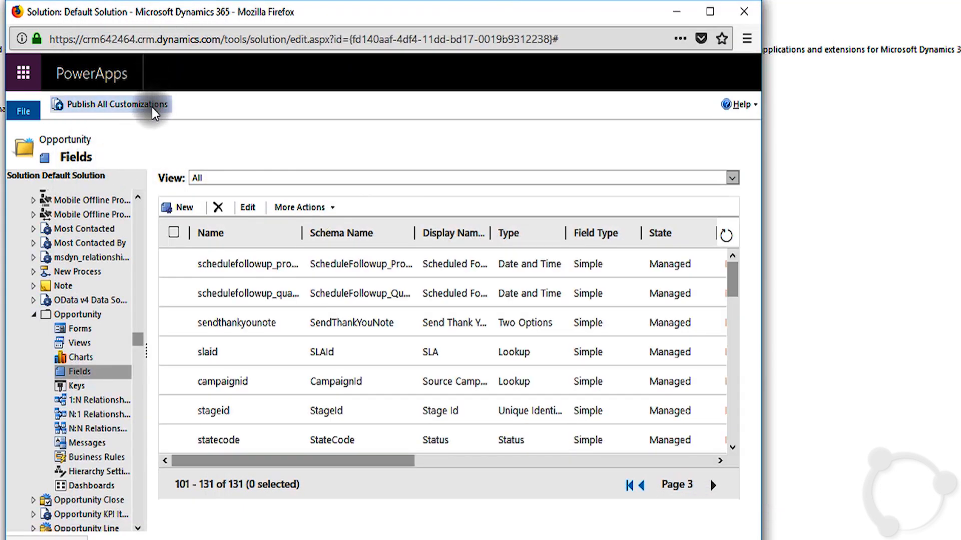
left_click(117, 104)
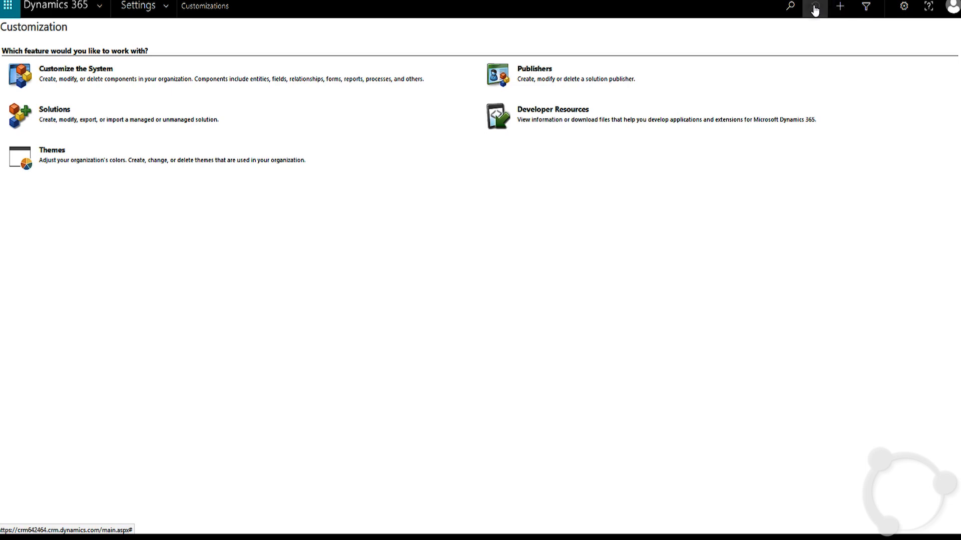
Reopen Energy-efficient laptops from Recent Records and confirm Close as Lost offers Can Not Deliver
left_click(815, 6)
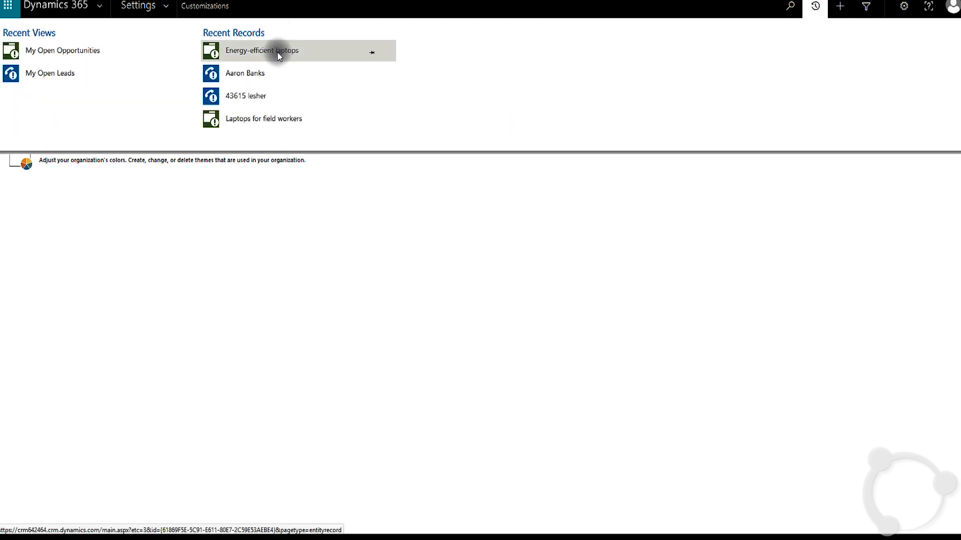
left_click(261, 50)
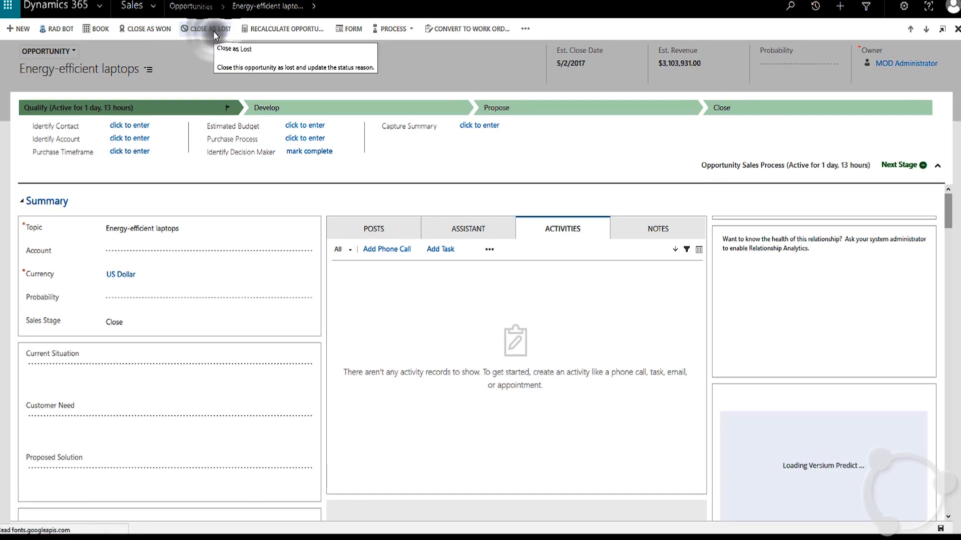
left_click(210, 28)
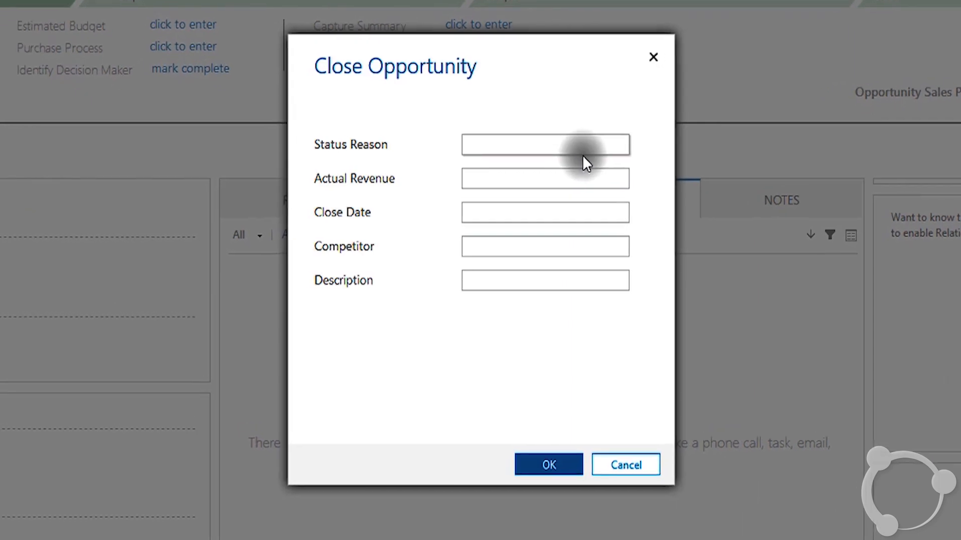
left_click(620, 145)
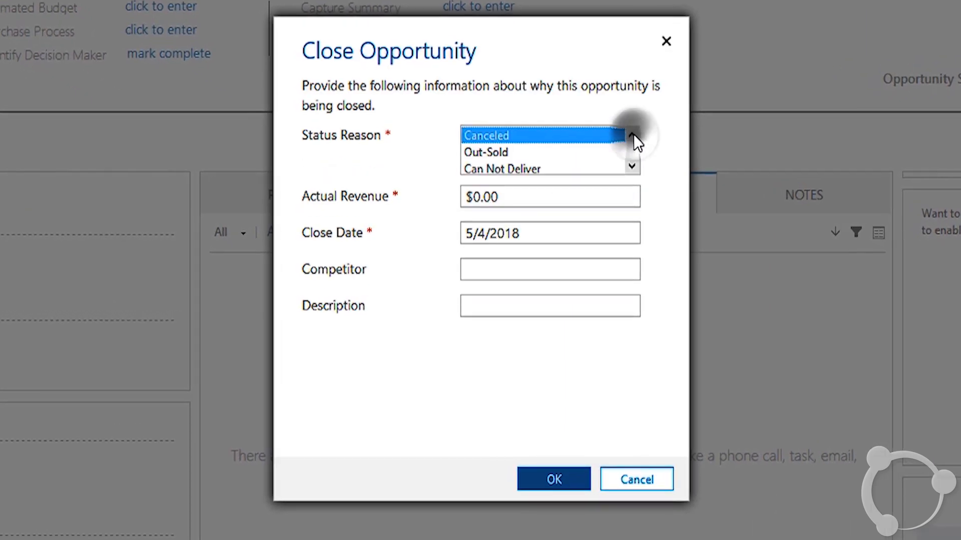